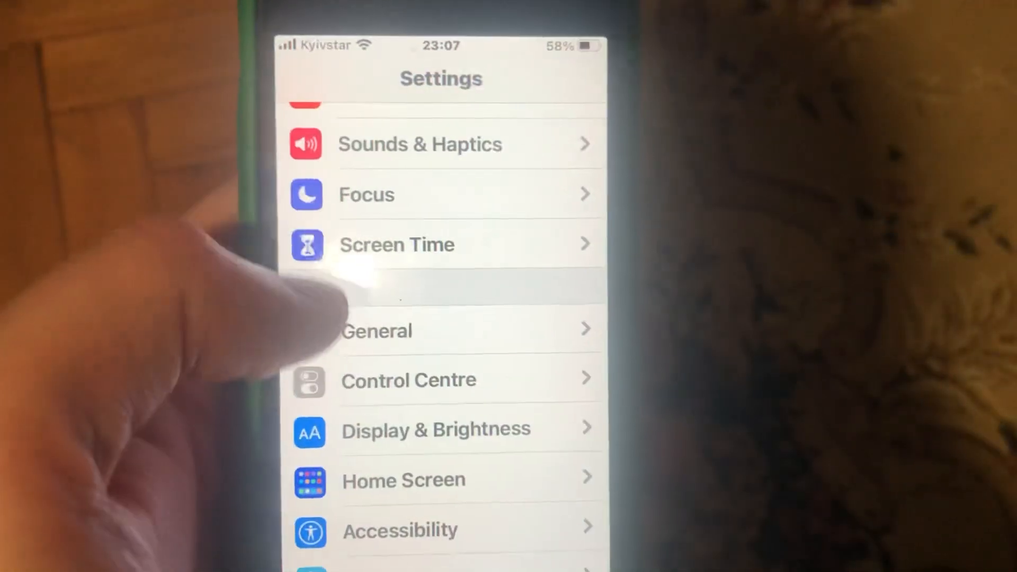
Confirm Bluetooth is on and discoverable, then return to the main Settings list.
scroll("down", 3)
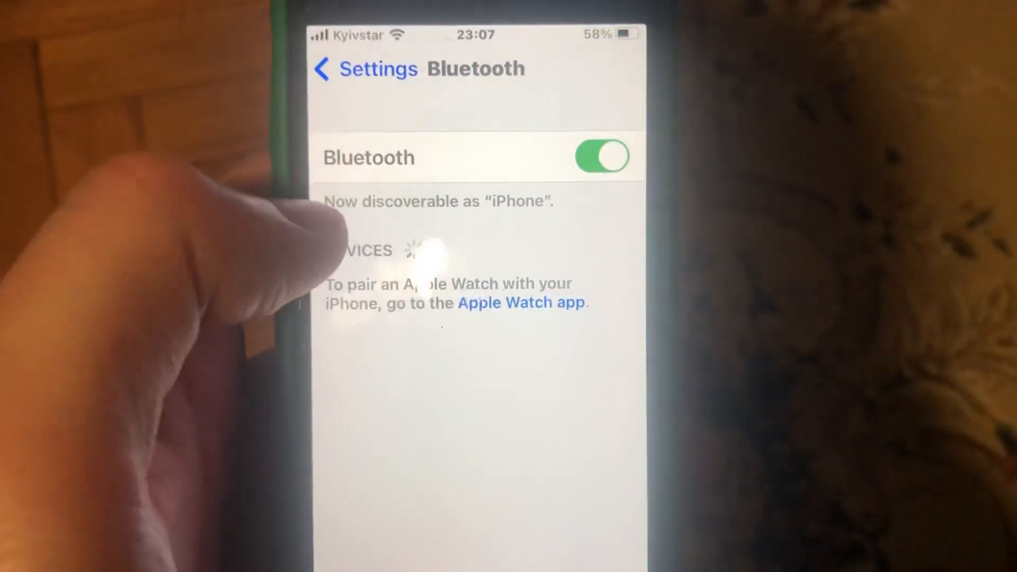
left_click(328, 69)
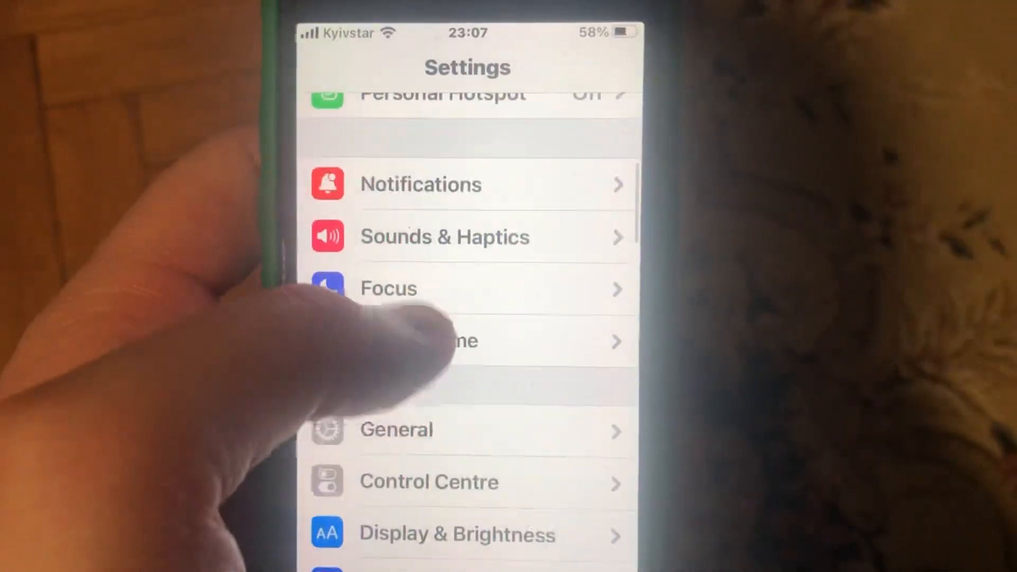
left_click(395, 429)
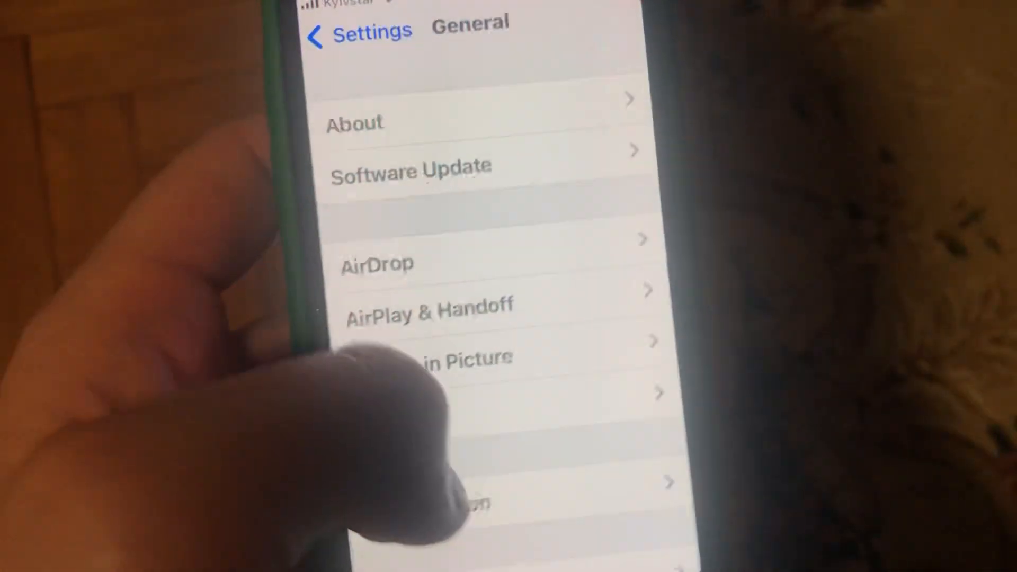
scroll("down", 3)
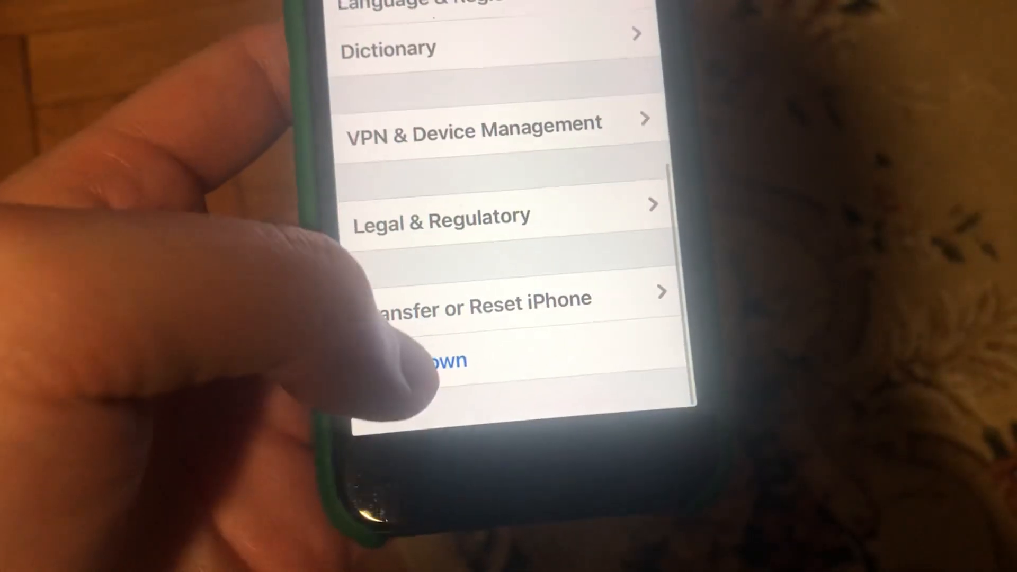
scroll("down", 3)
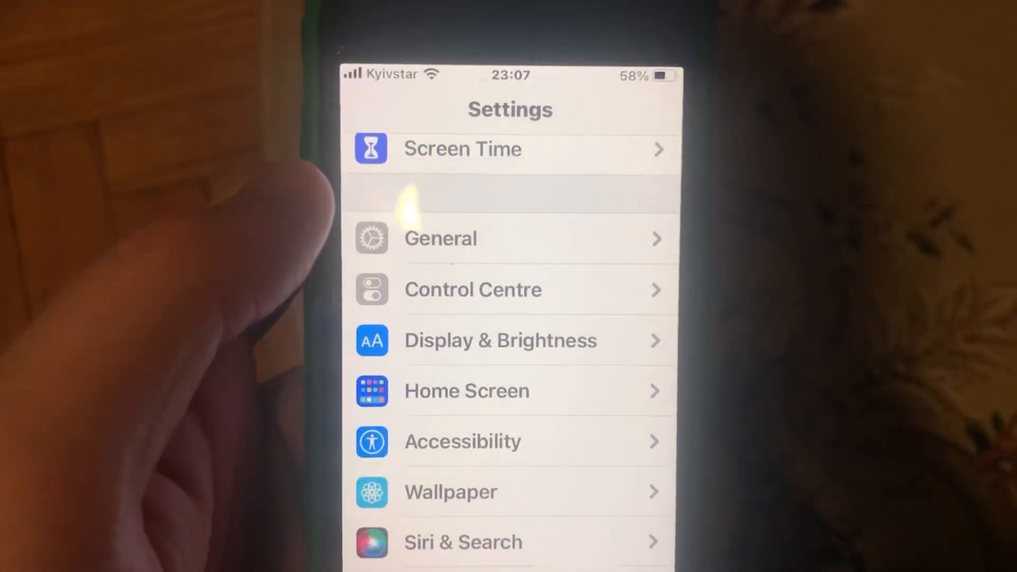
left_click(441, 238)
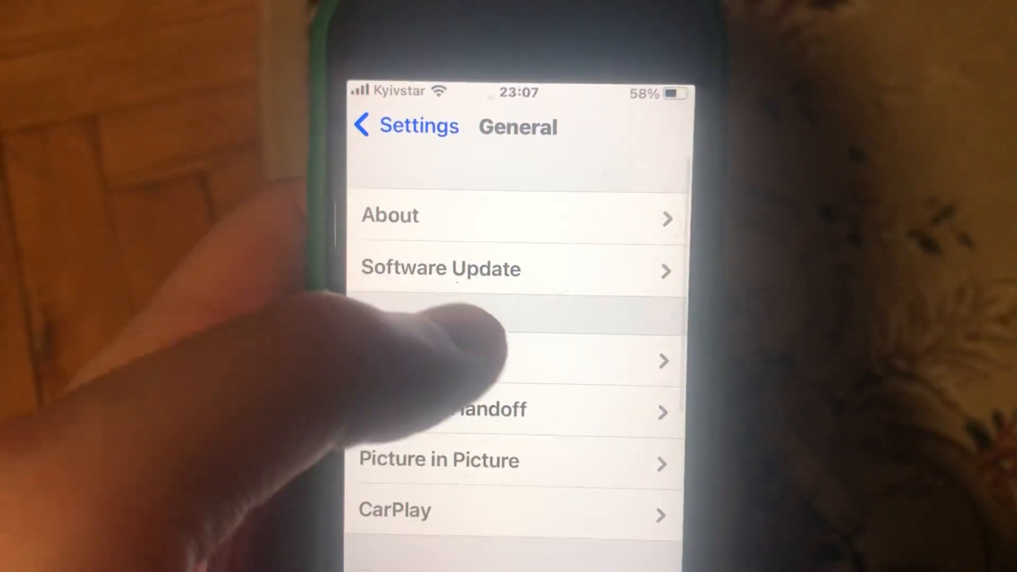
left_click(389, 126)
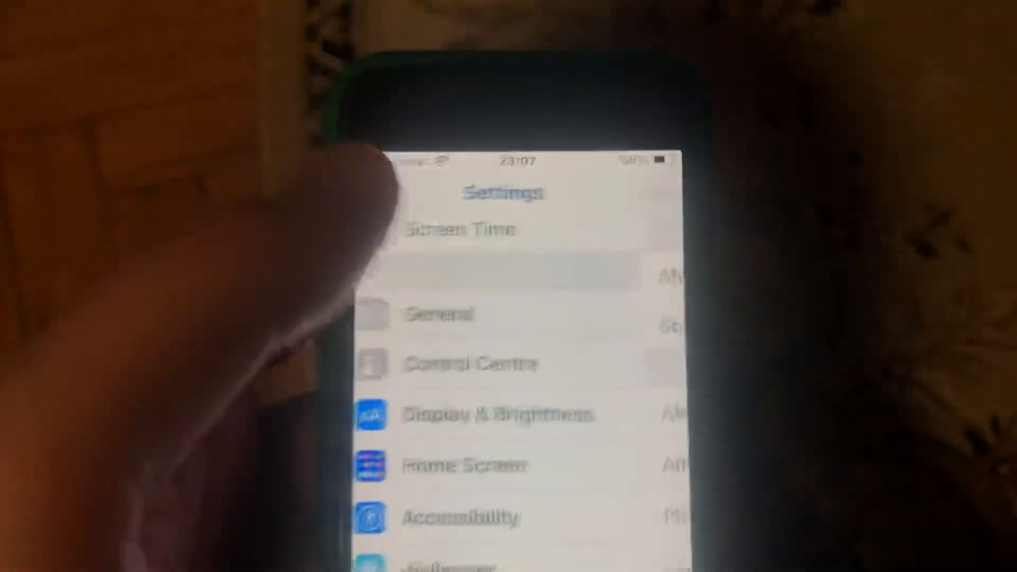